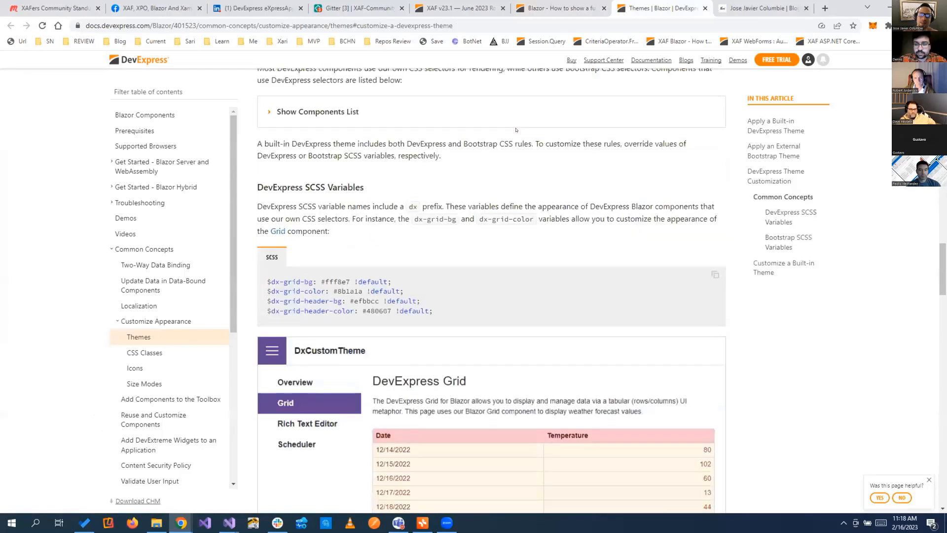
Scroll the Themes article past the SCSS variables to 'Customize a Built-in Theme > Set Up the Environment'
scroll("up", 3)
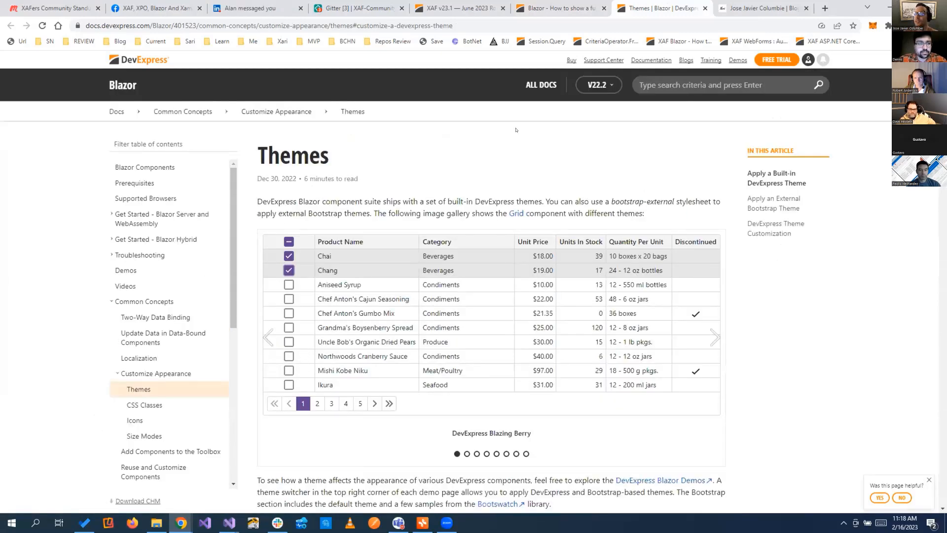
scroll("down", 3)
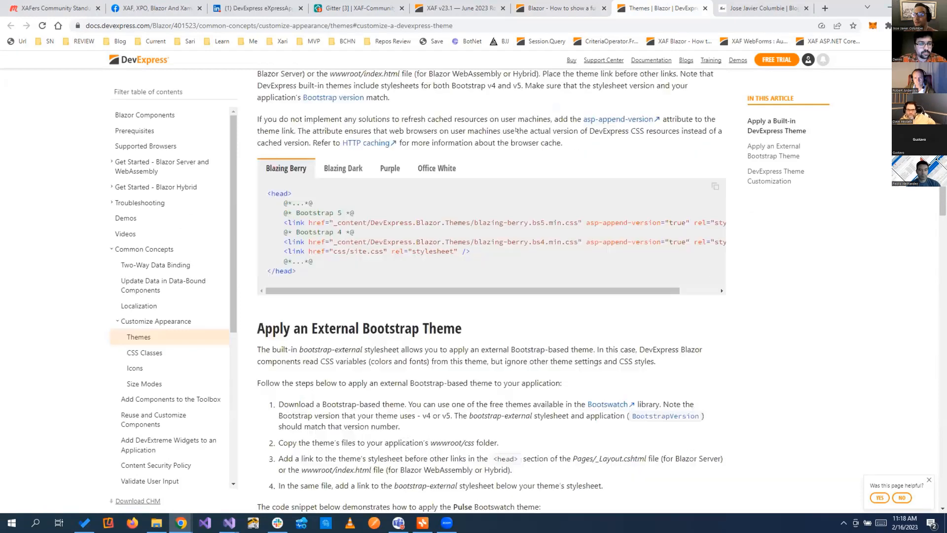
scroll("down", 3)
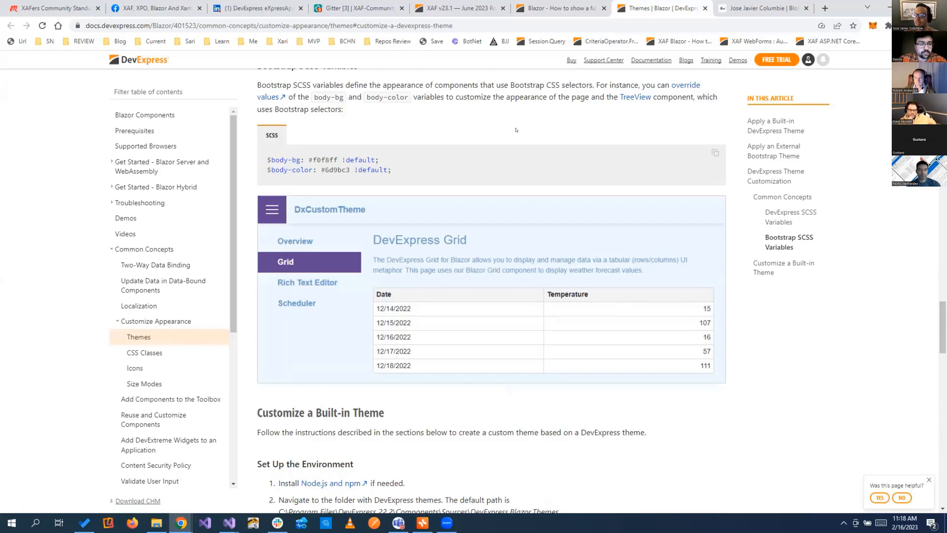
scroll("down", 3)
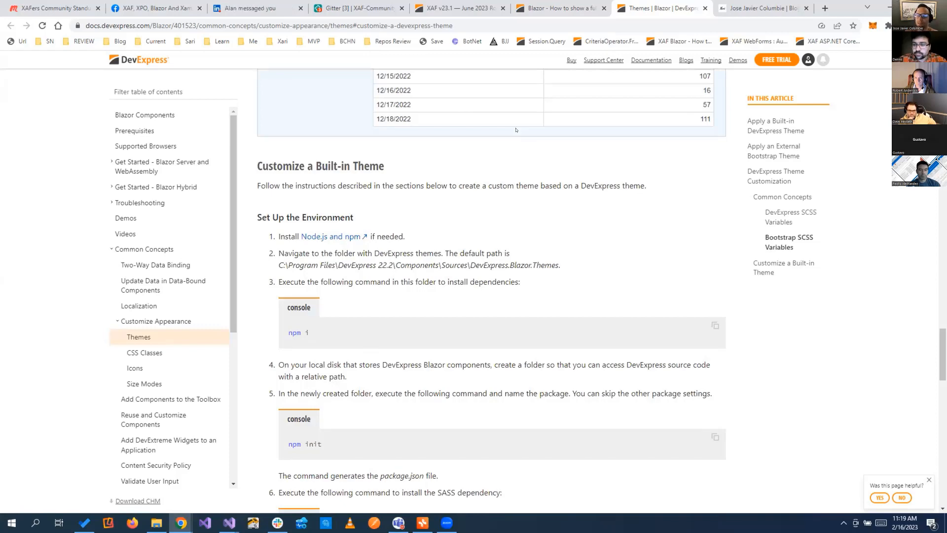
Scroll through theme build setup and SCSS overrides to 'Integrate a Custom Theme Into Your Application'
scroll("down", 3)
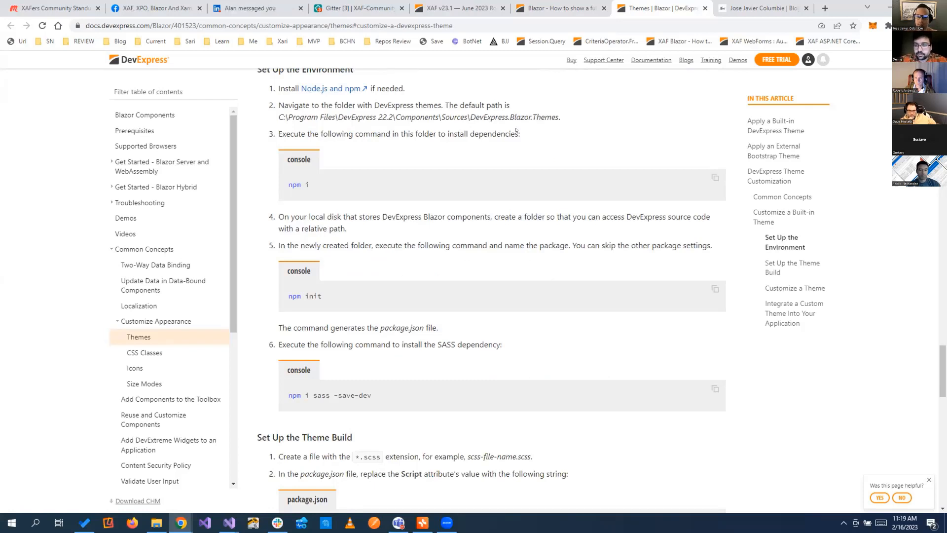
scroll("down", 3)
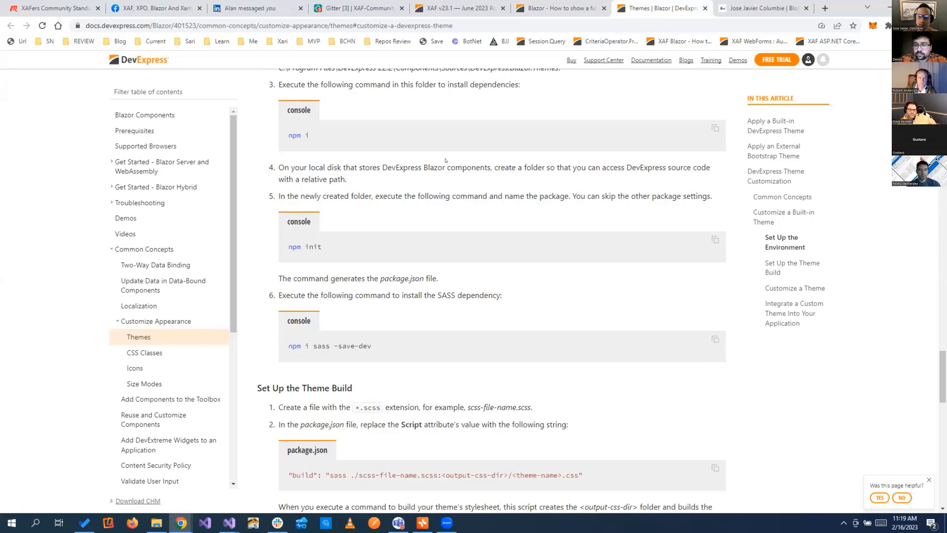
scroll("down", 3)
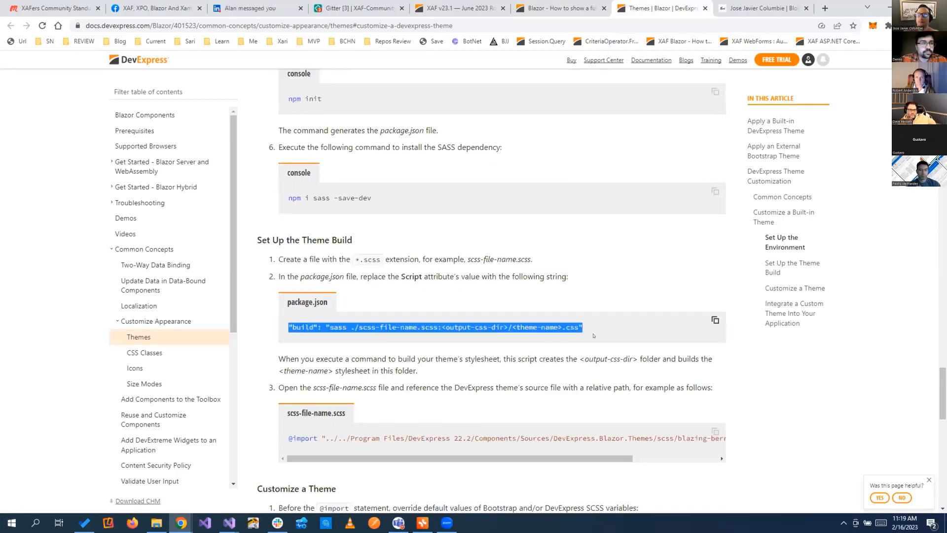
scroll("down", 3)
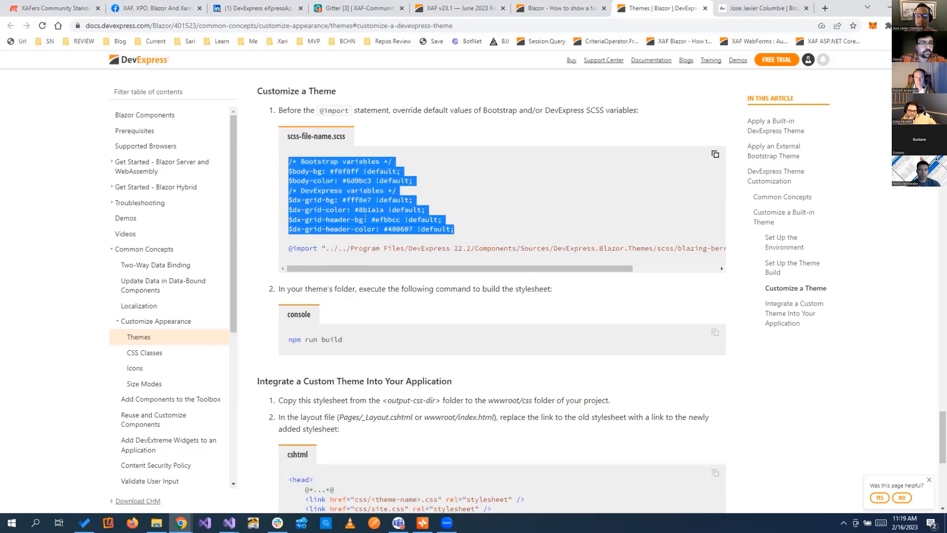
scroll("down", 3)
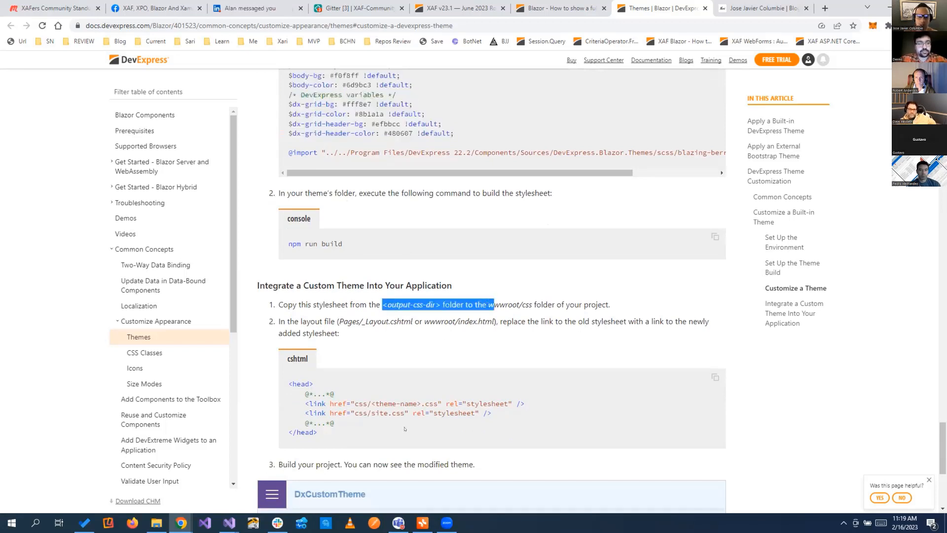
mouse_move(227, 523)
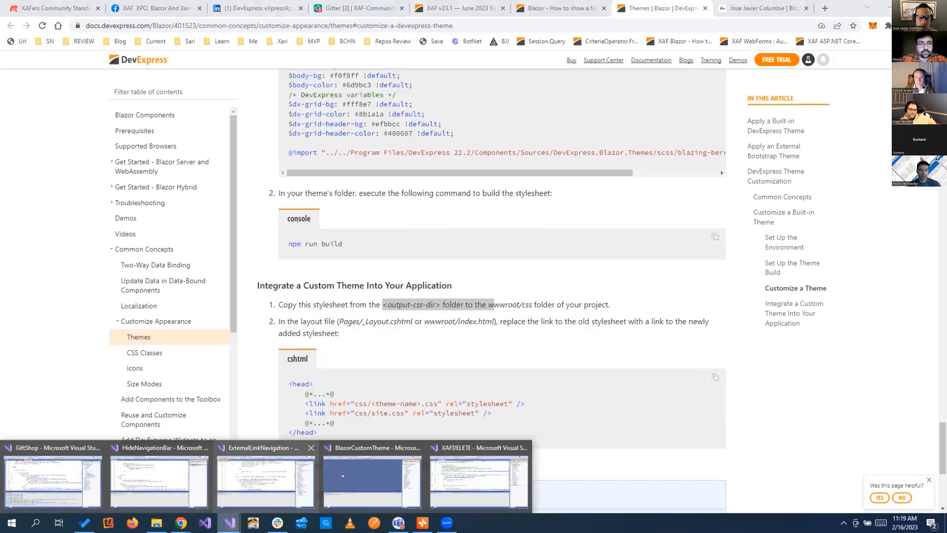
Switch to the BlazorCustomTheme solution and open wwwroot/css/GreenTheme.css
left_click(371, 480)
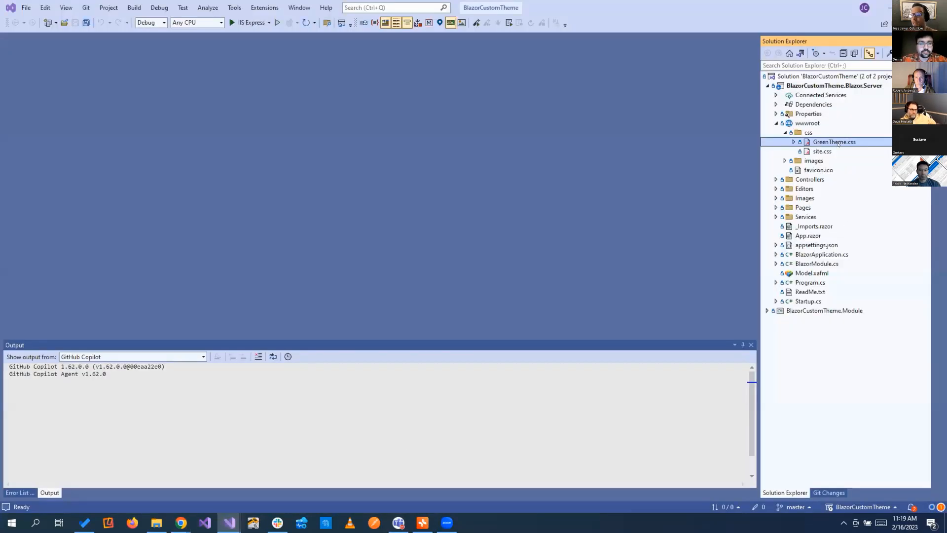
double_click(835, 141)
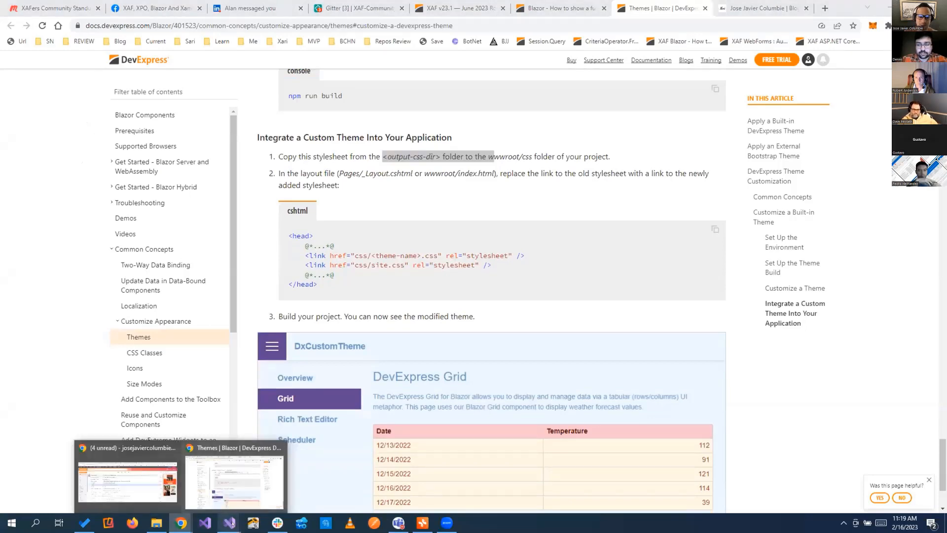
mouse_move(228, 522)
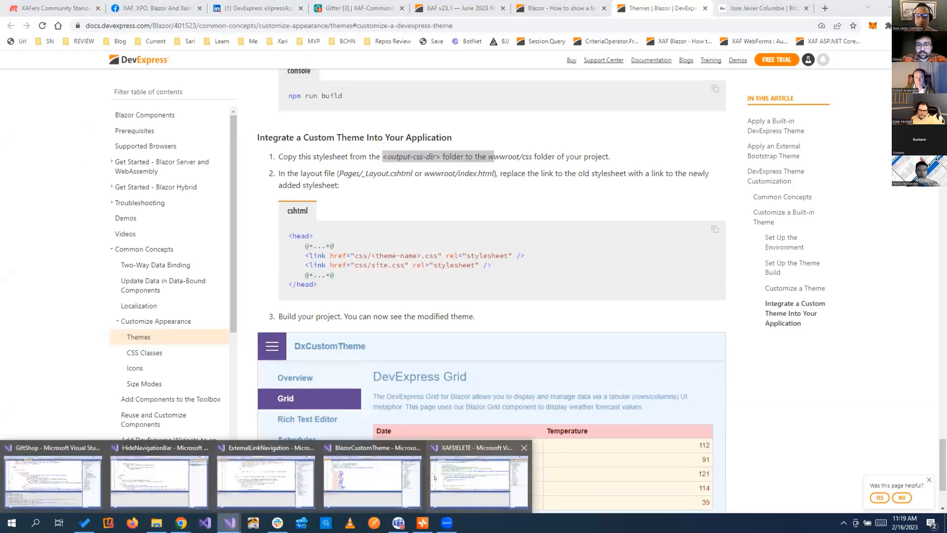
Launch the BlazorCustomTheme app with IIS Express so its Users list opens in the browser
left_click(371, 477)
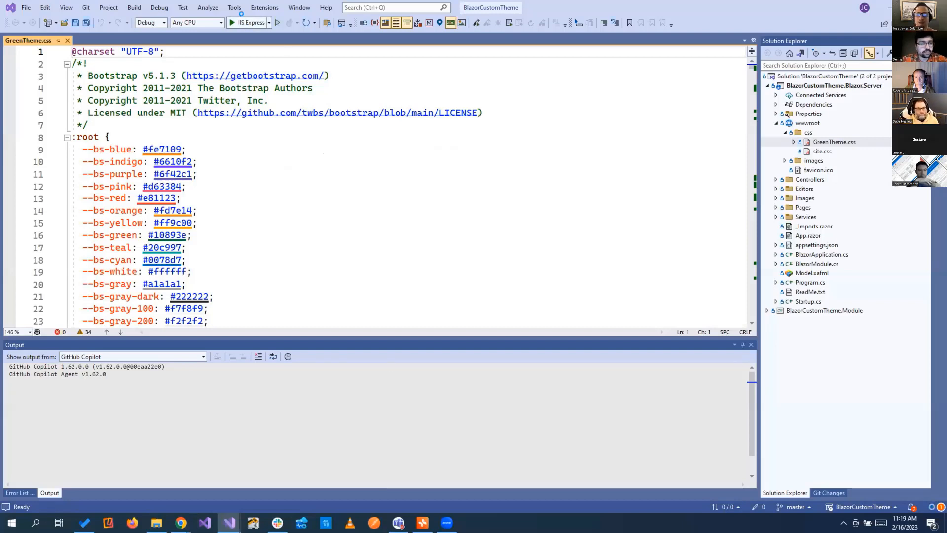
left_click(278, 23)
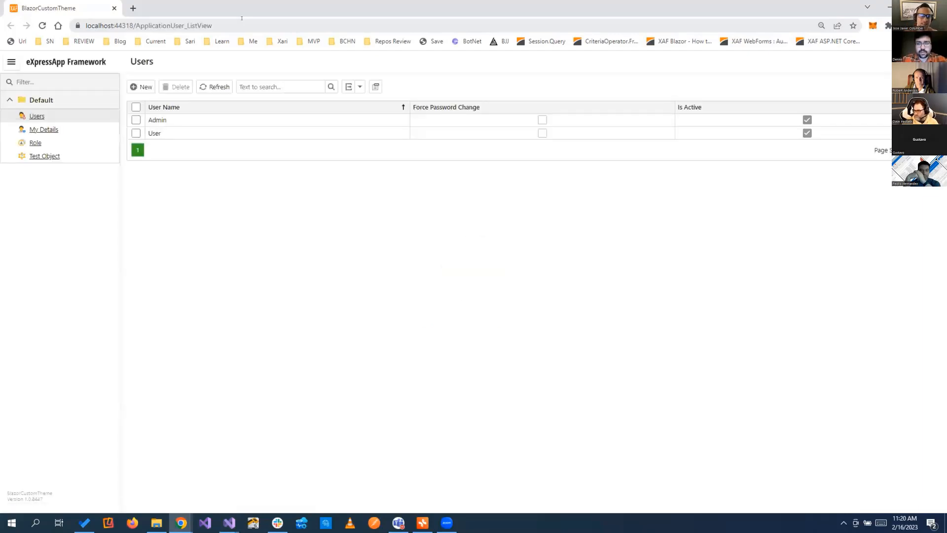
Open My Details for the Admin user, then return to the Themes | Blazor docs page
left_click(156, 120)
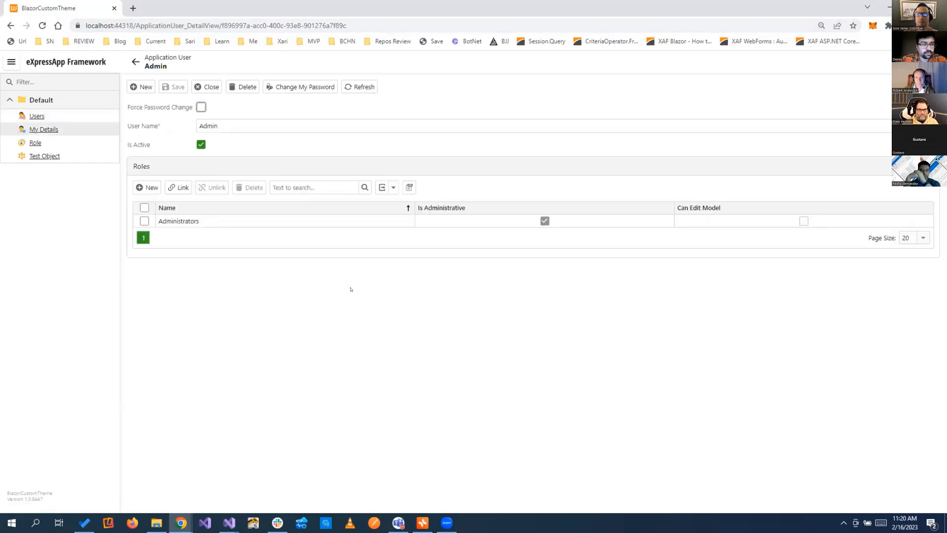
mouse_move(500, 349)
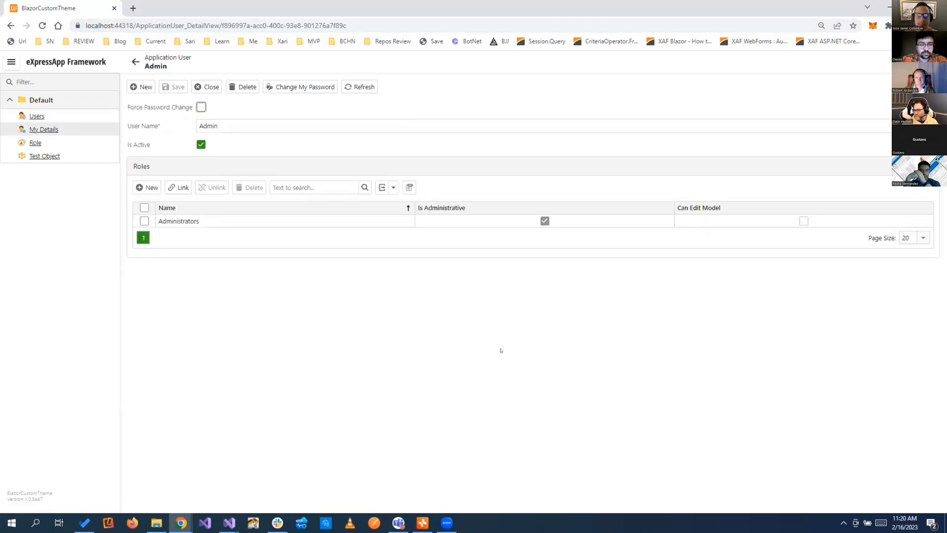
mouse_move(179, 522)
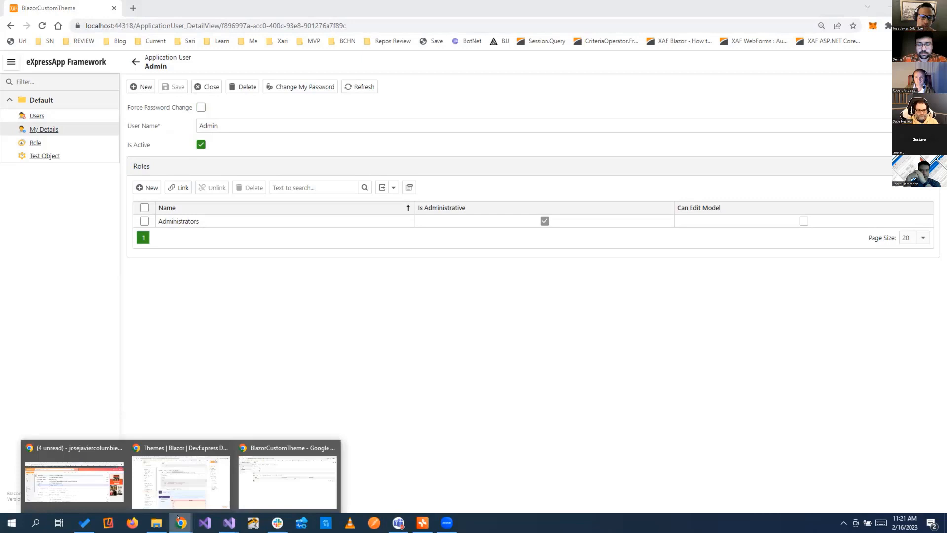
left_click(179, 481)
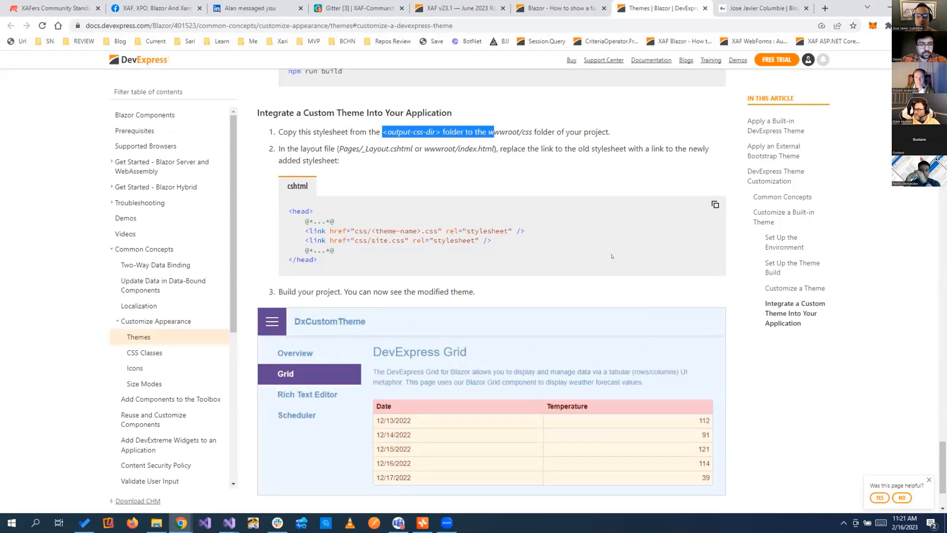
scroll("down", 3)
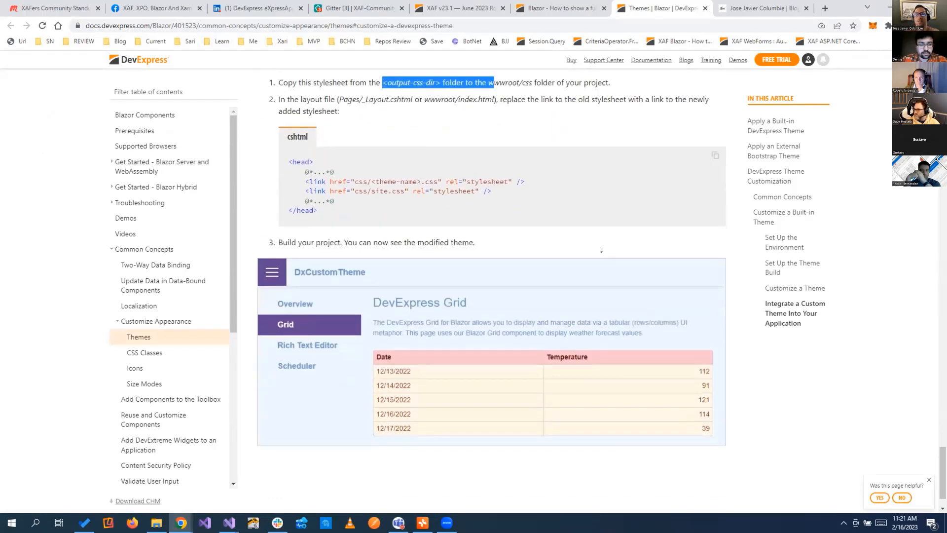